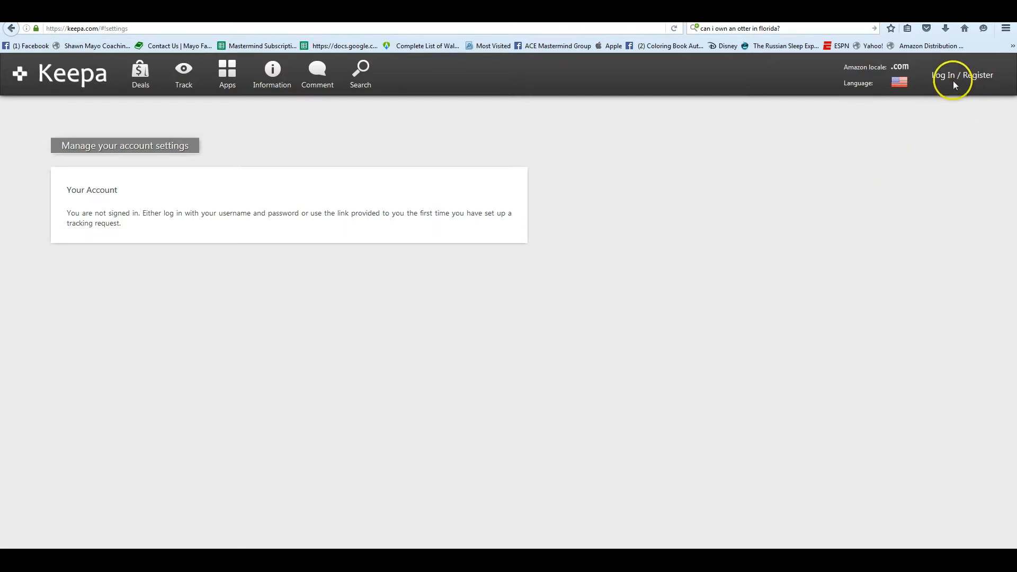
pyautogui.moveTo(983, 49)
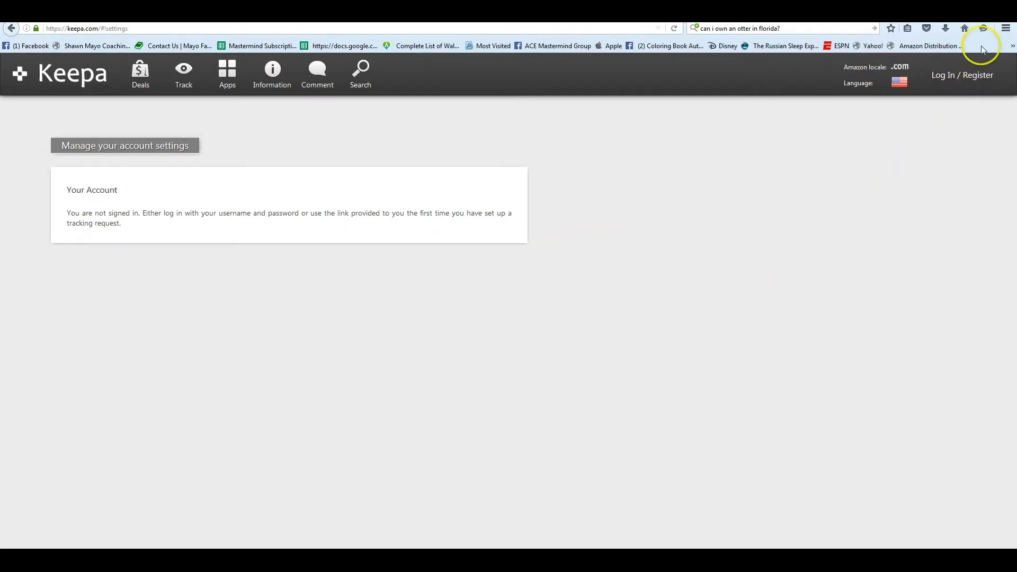
# Open the Log In / Register dialog at the top right
pyautogui.click(961, 74)
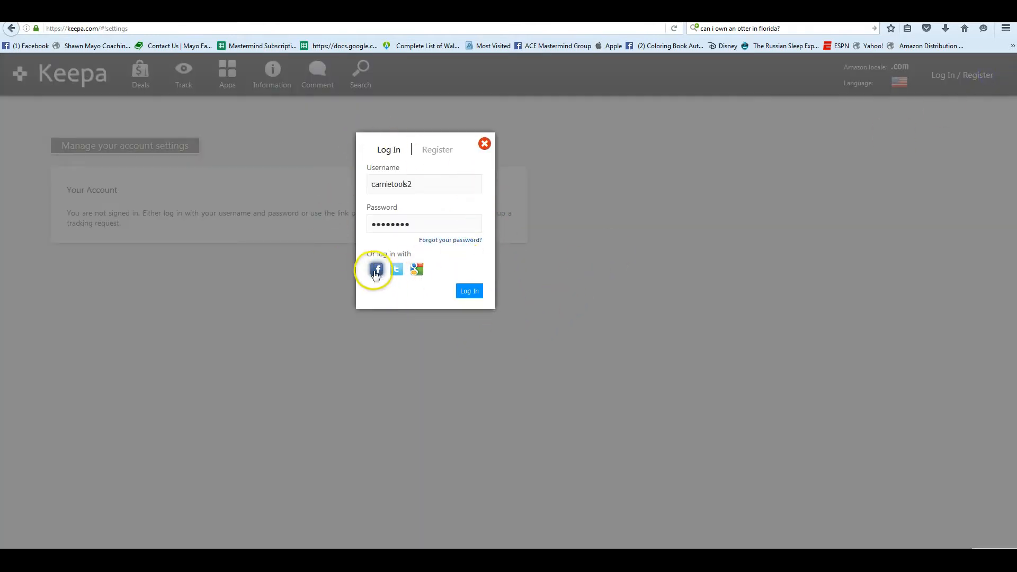
# Sign in to Keepa using the Facebook login icon
pyautogui.click(377, 268)
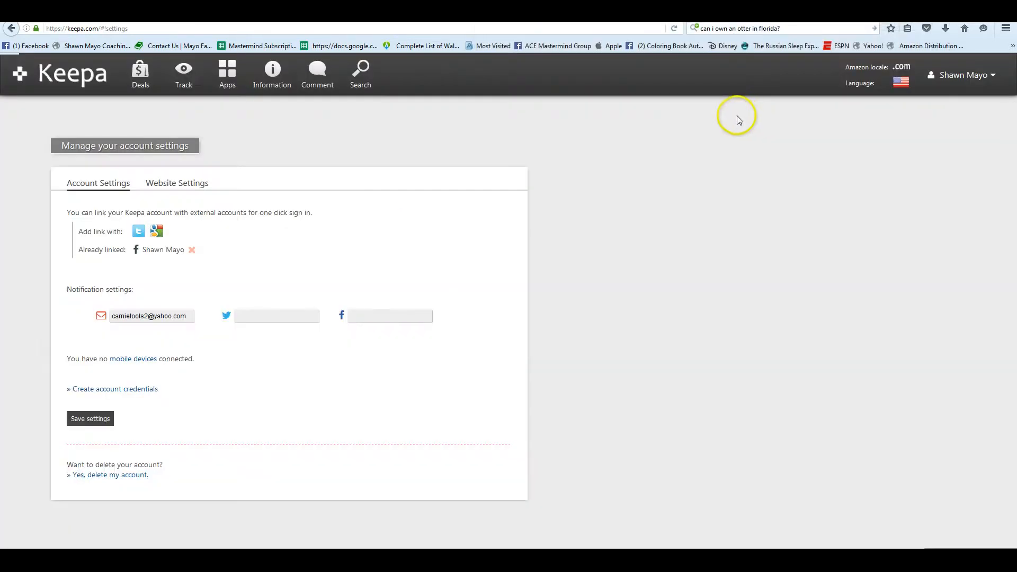
pyautogui.moveTo(619, 311)
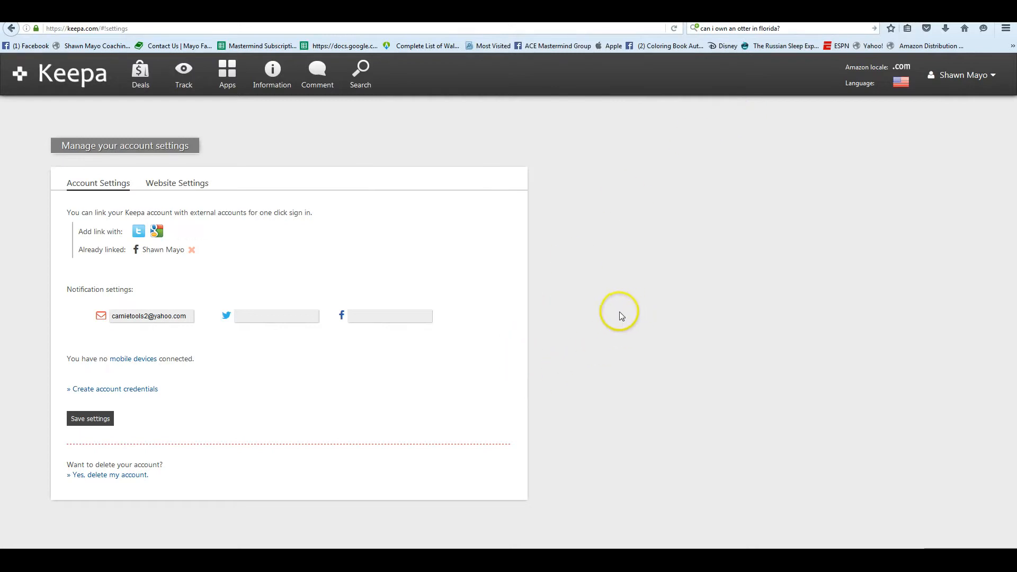
pyautogui.moveTo(575, 324)
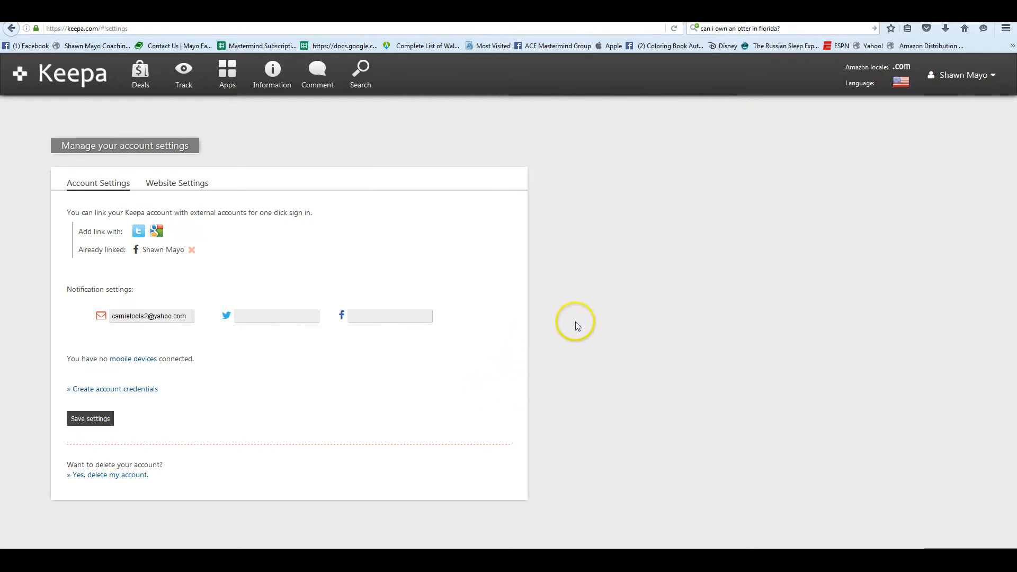
pyautogui.moveTo(312, 387)
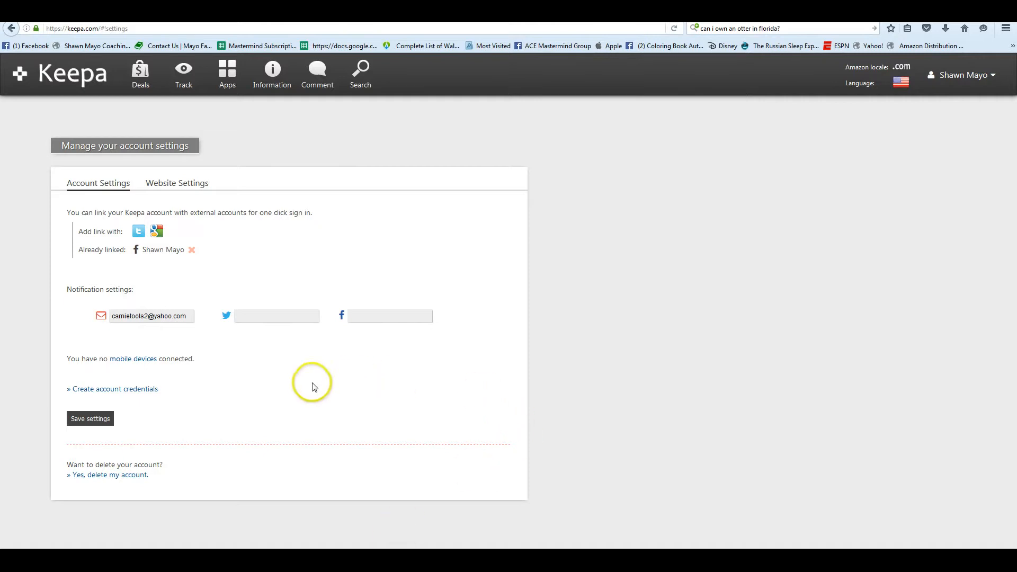
pyautogui.moveTo(147, 301)
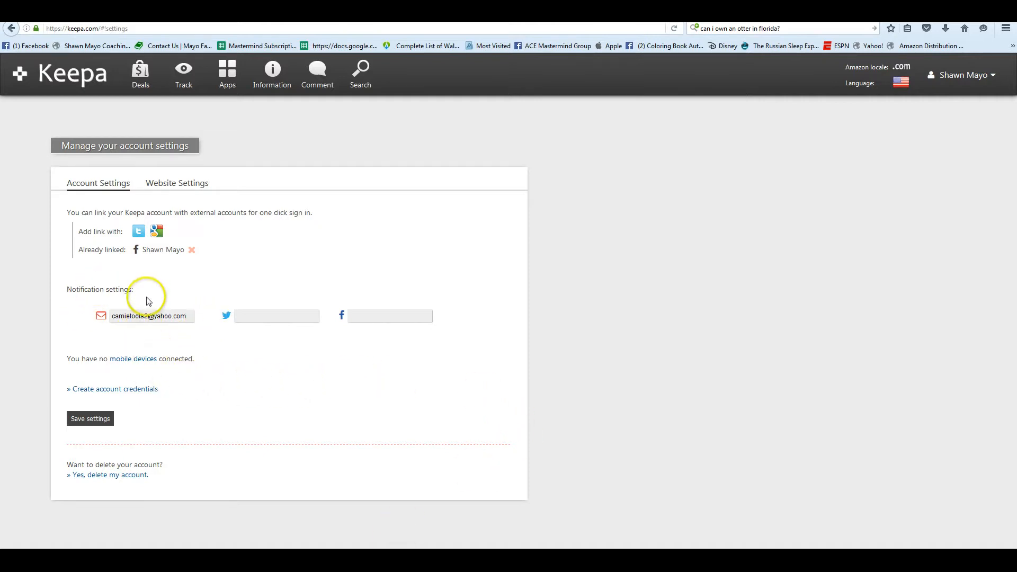
pyautogui.moveTo(166, 393)
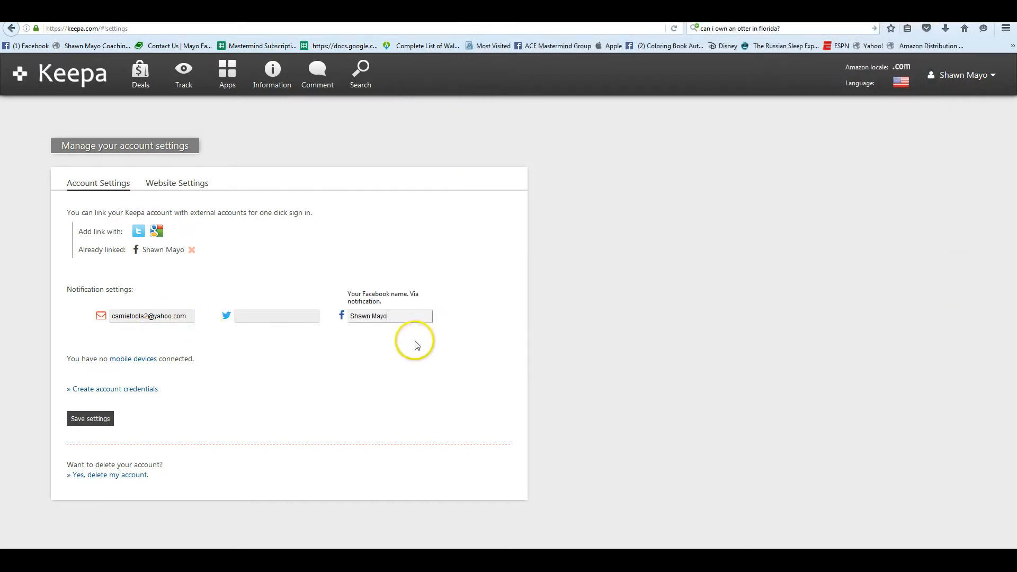
pyautogui.moveTo(350, 369)
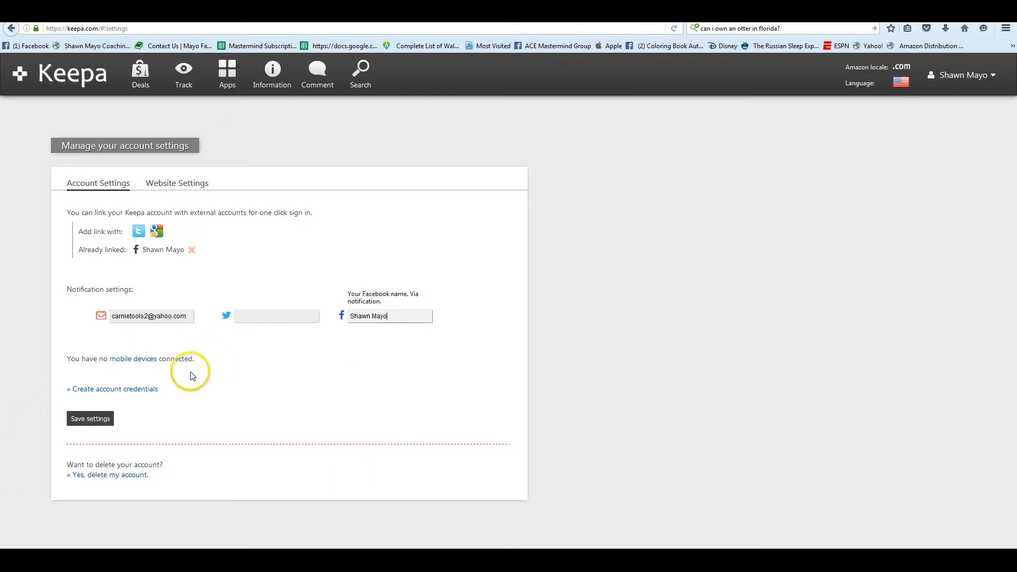
pyautogui.moveTo(182, 354)
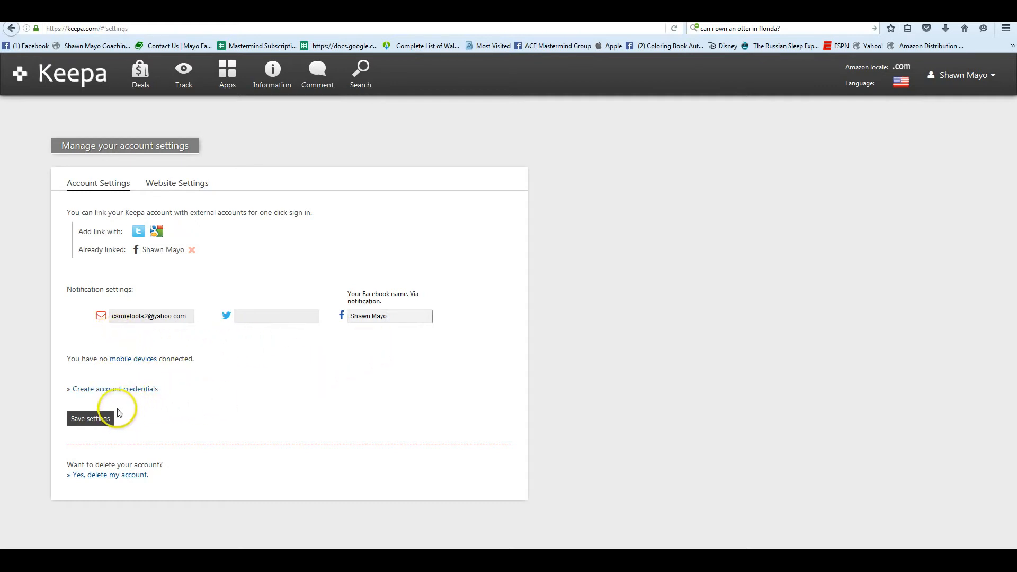
# Start creating account credentials and attempt to save the new password
pyautogui.click(114, 388)
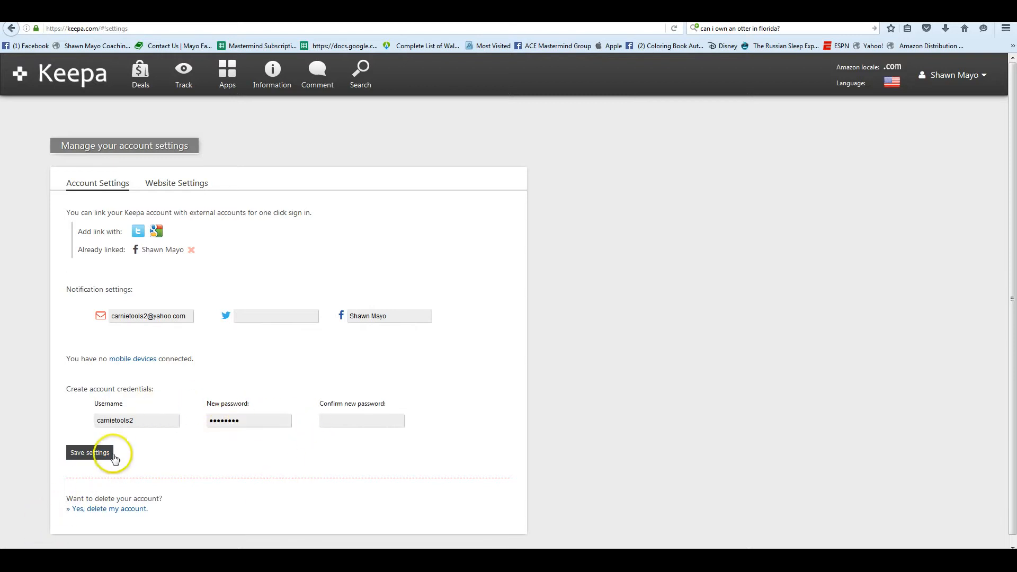
pyautogui.click(90, 451)
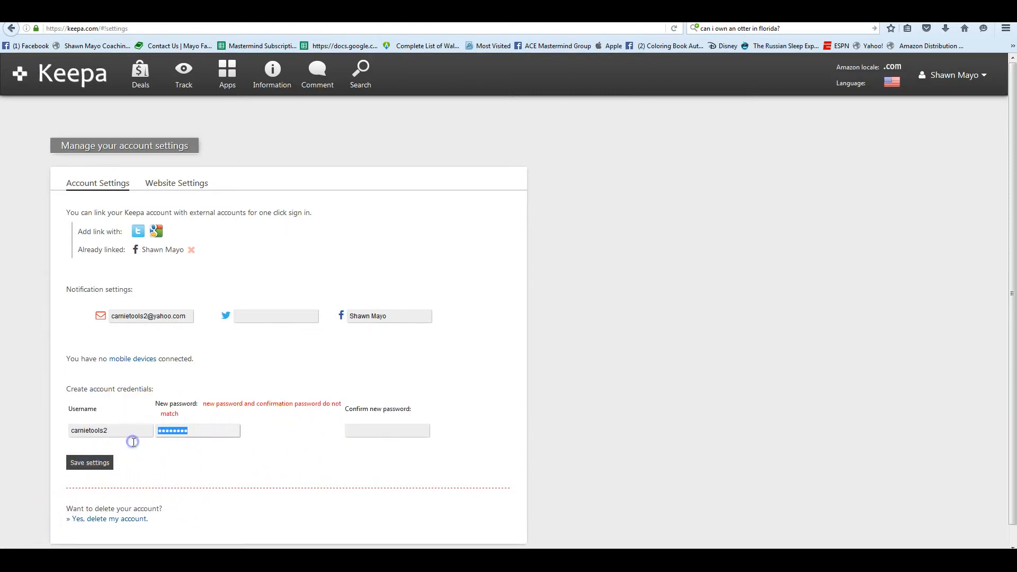
pyautogui.click(89, 462)
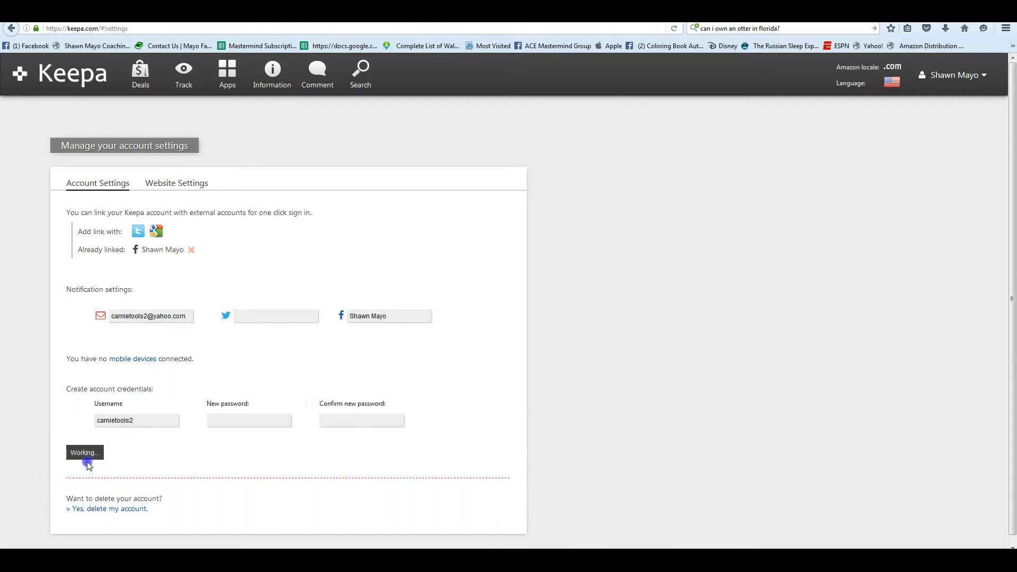
# Re-enter the new password and save the account credentials
pyautogui.click(199, 420)
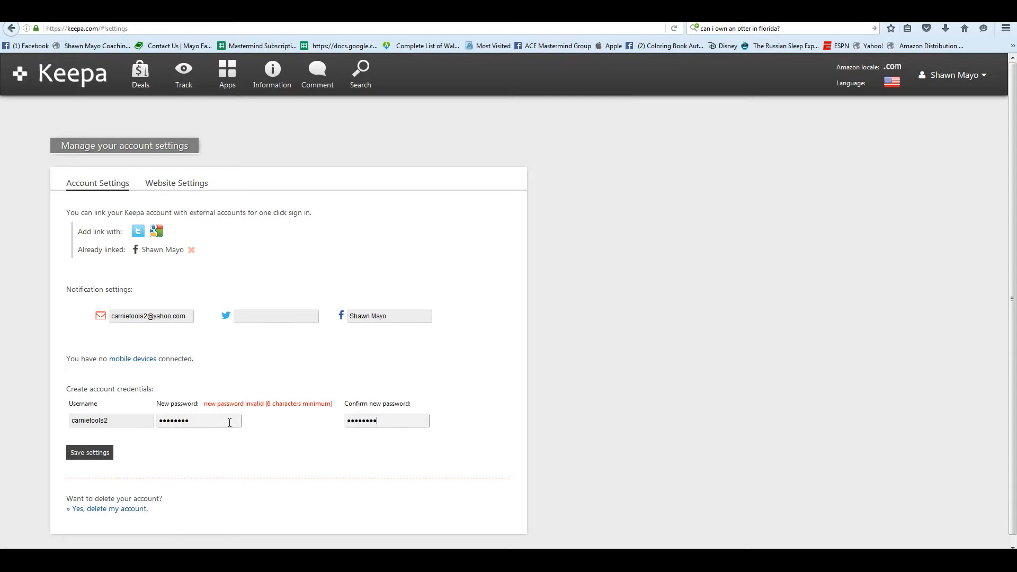
pyautogui.click(89, 452)
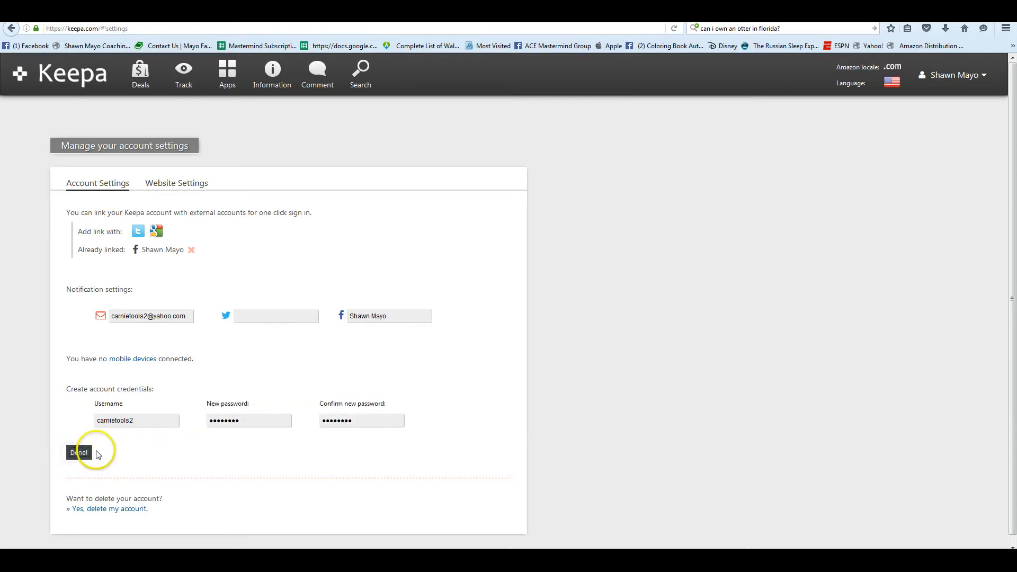
pyautogui.click(79, 451)
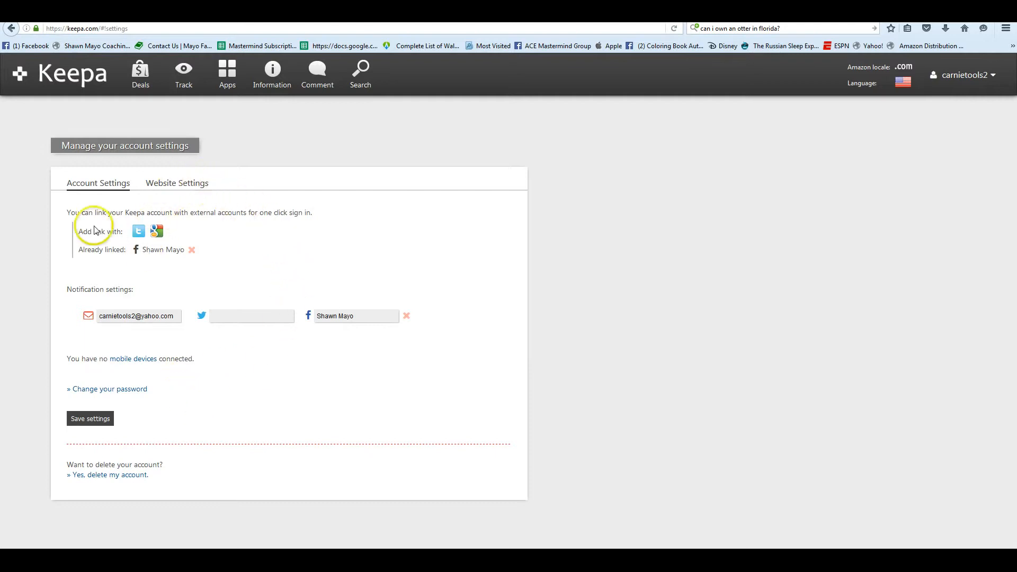
pyautogui.moveTo(249, 180)
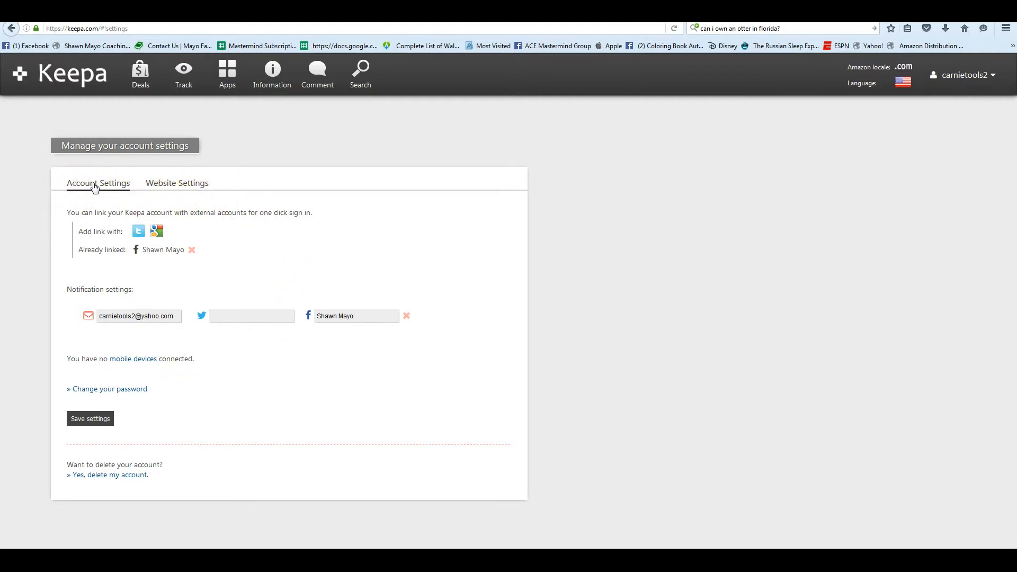
pyautogui.click(177, 183)
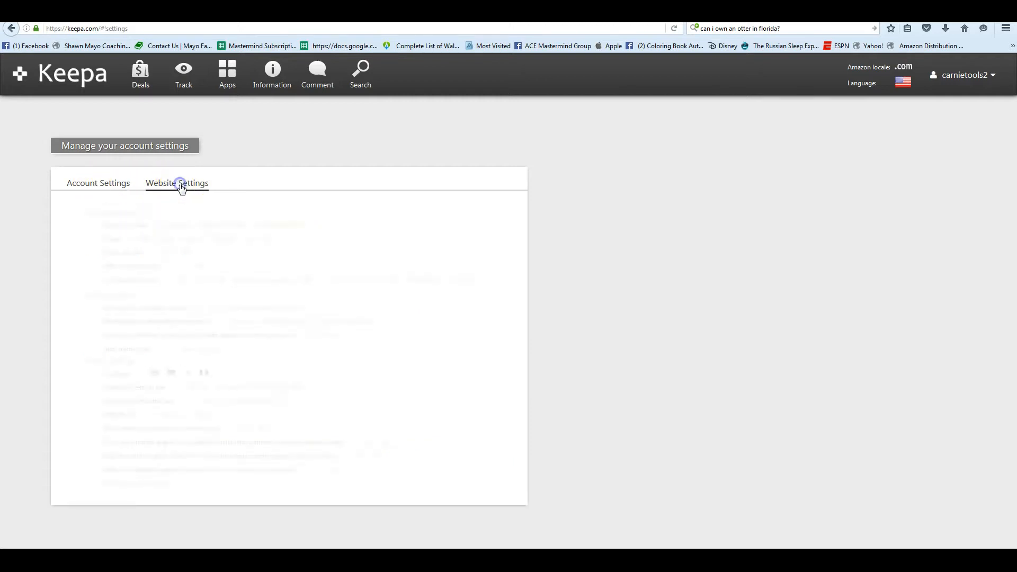
pyautogui.click(176, 182)
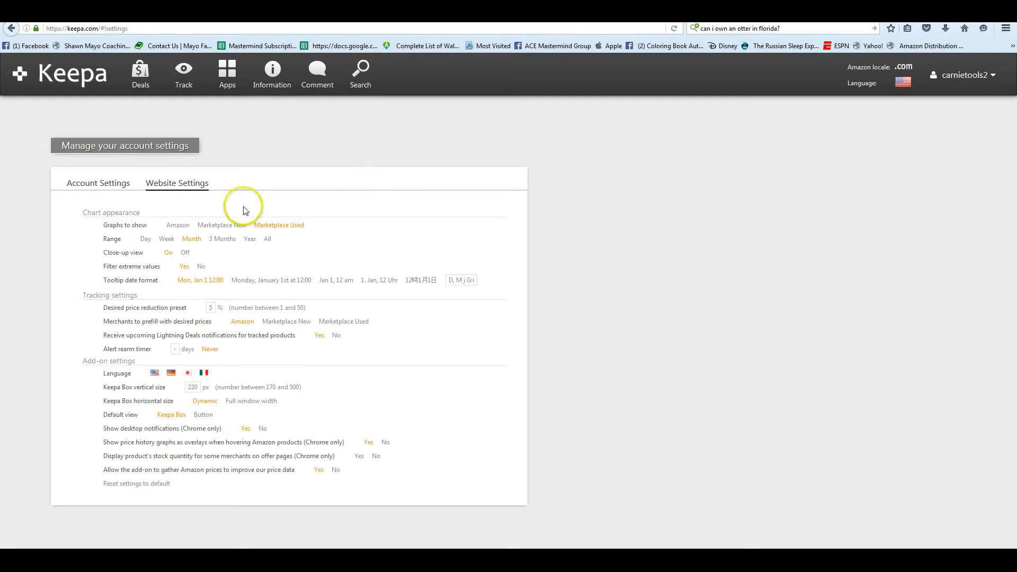
pyautogui.click(176, 225)
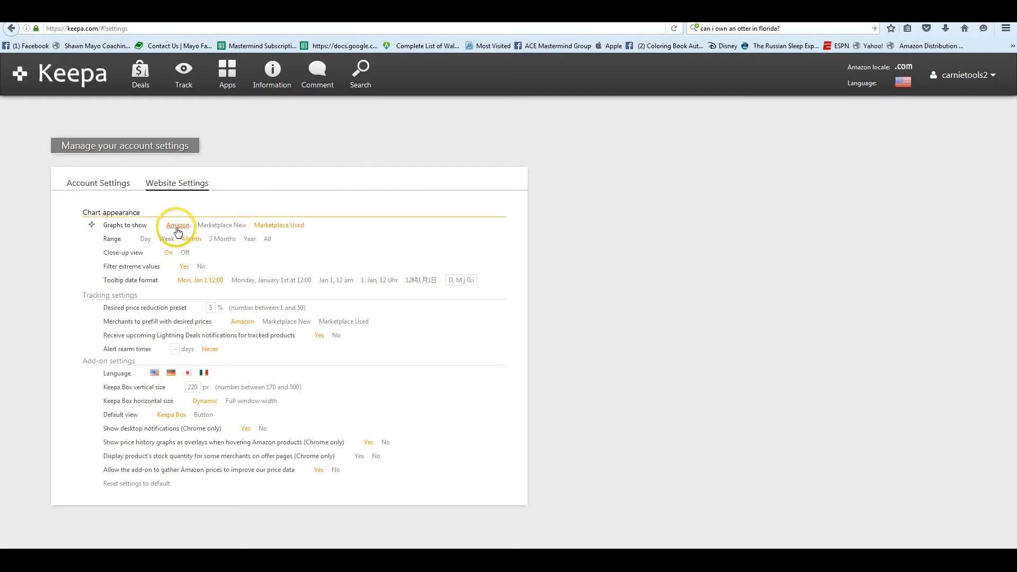
pyautogui.click(177, 225)
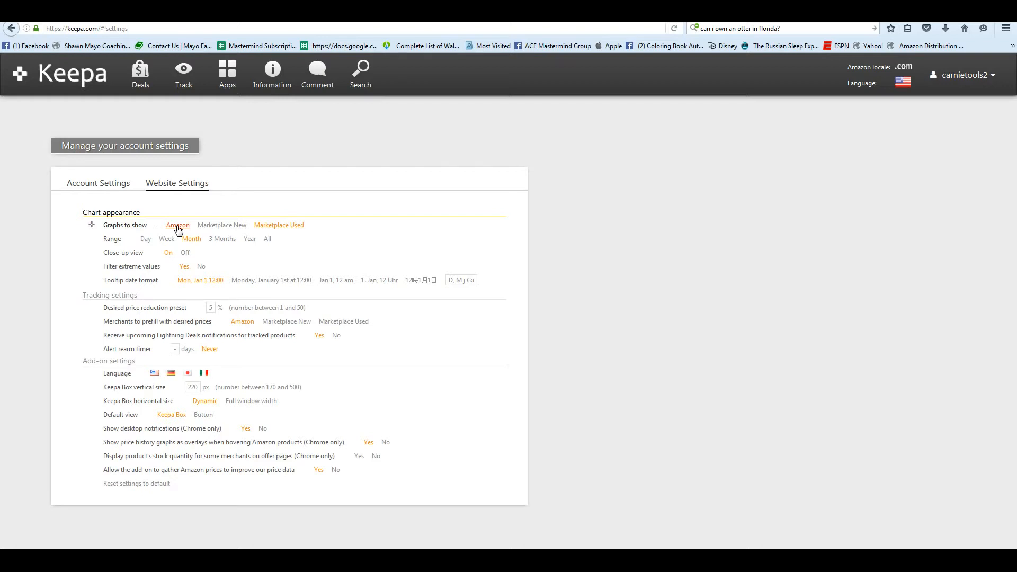
pyautogui.click(178, 225)
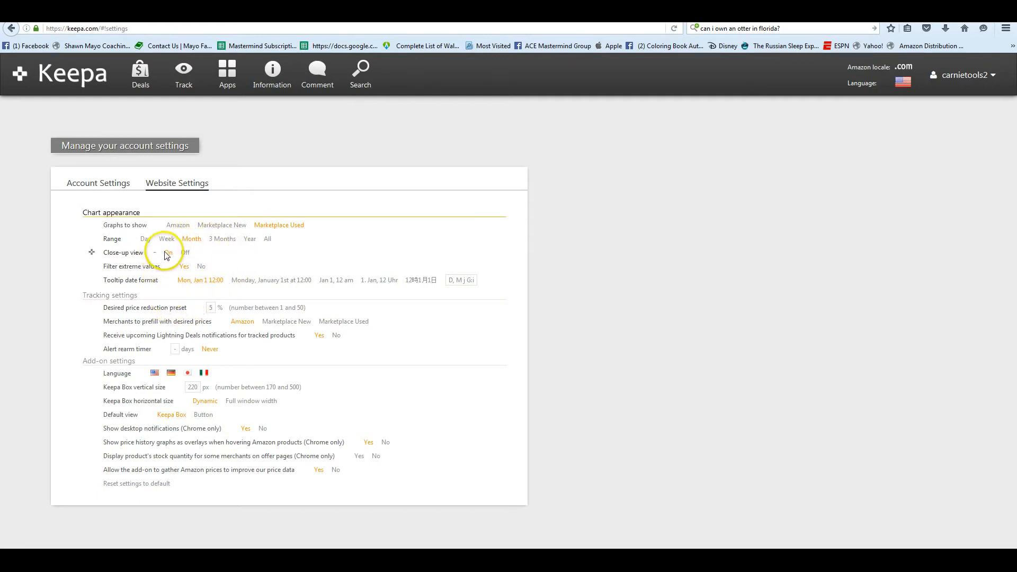
pyautogui.click(168, 252)
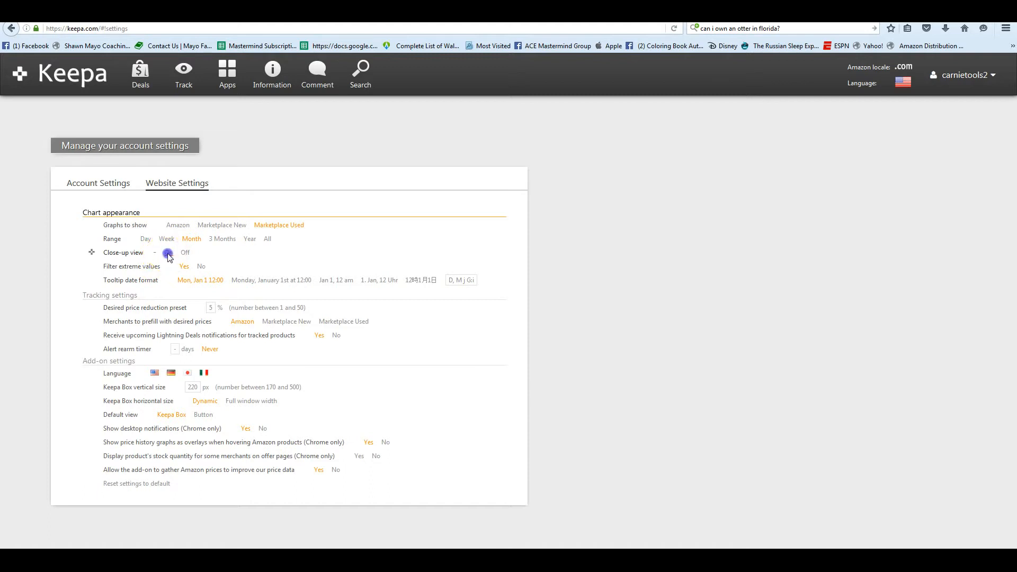
pyautogui.click(168, 252)
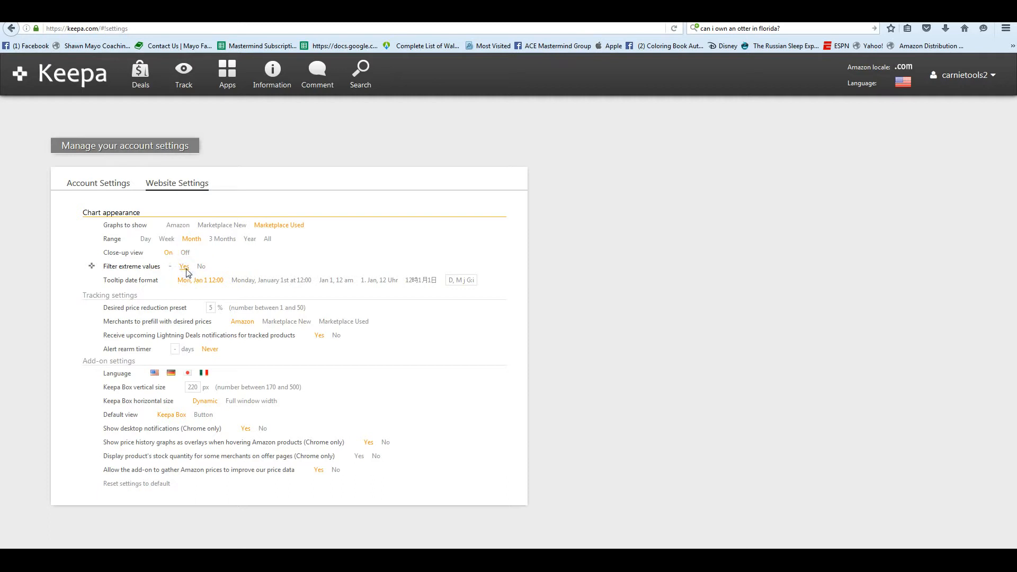
pyautogui.click(201, 266)
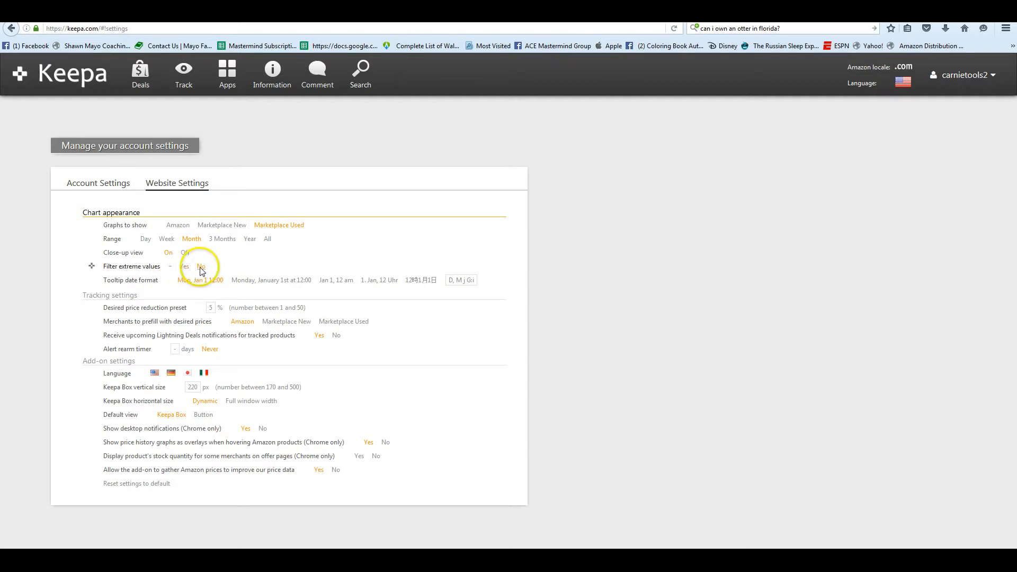
pyautogui.click(185, 267)
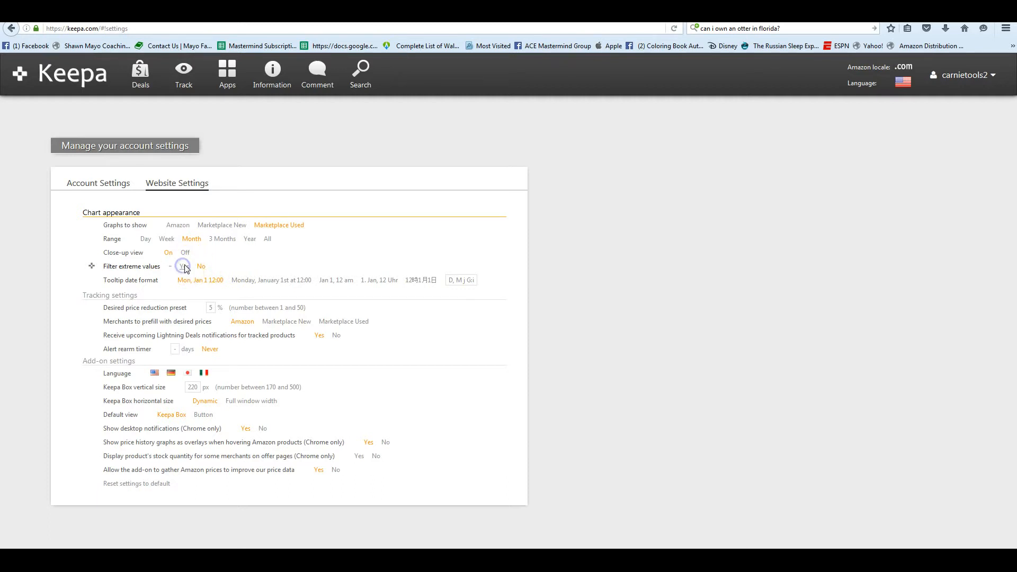
pyautogui.click(183, 266)
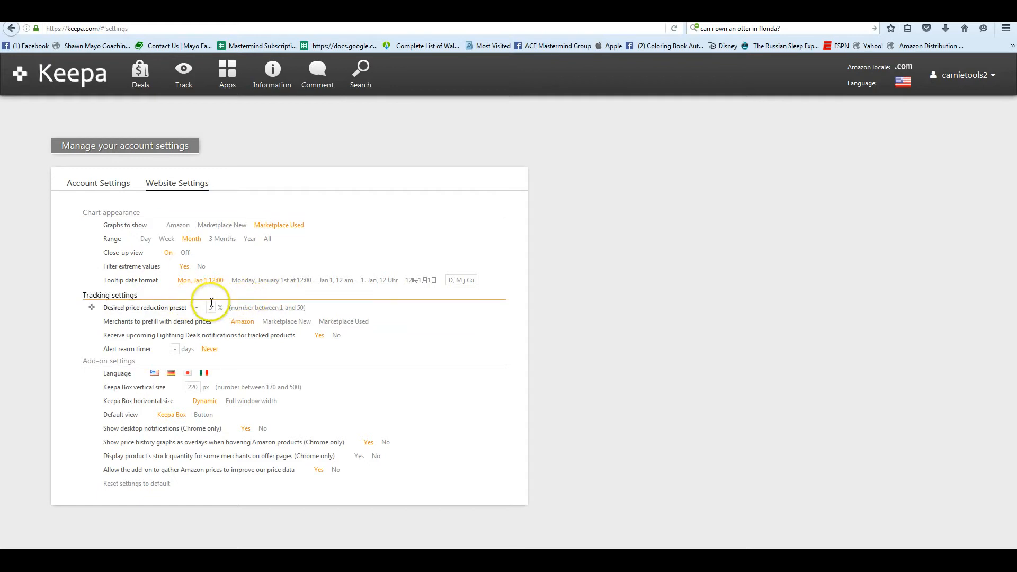
# Enter 5 as the desired price reduction preset, then select the Keepa Box vertical size field
pyautogui.write('5')
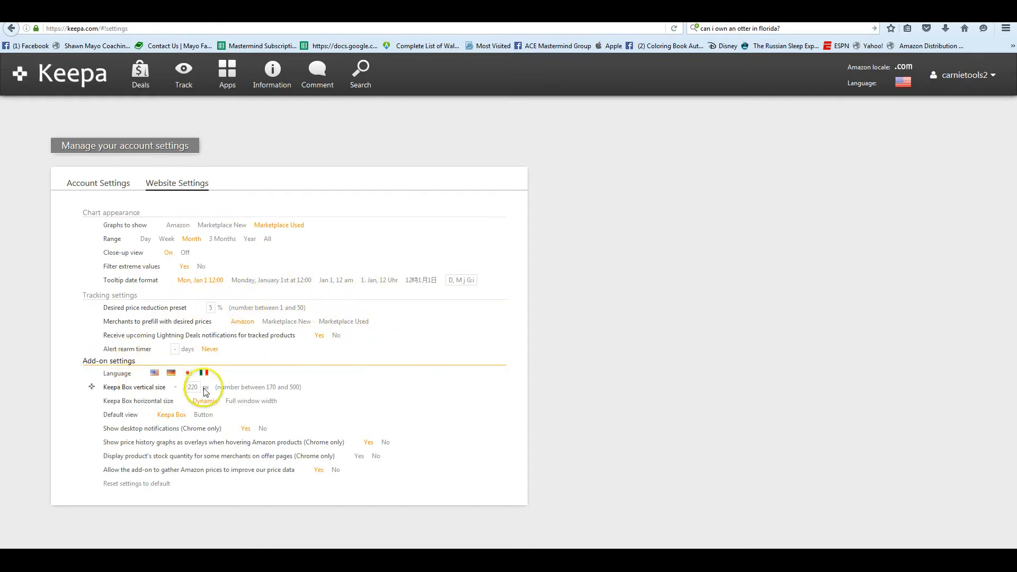
pyautogui.click(460, 279)
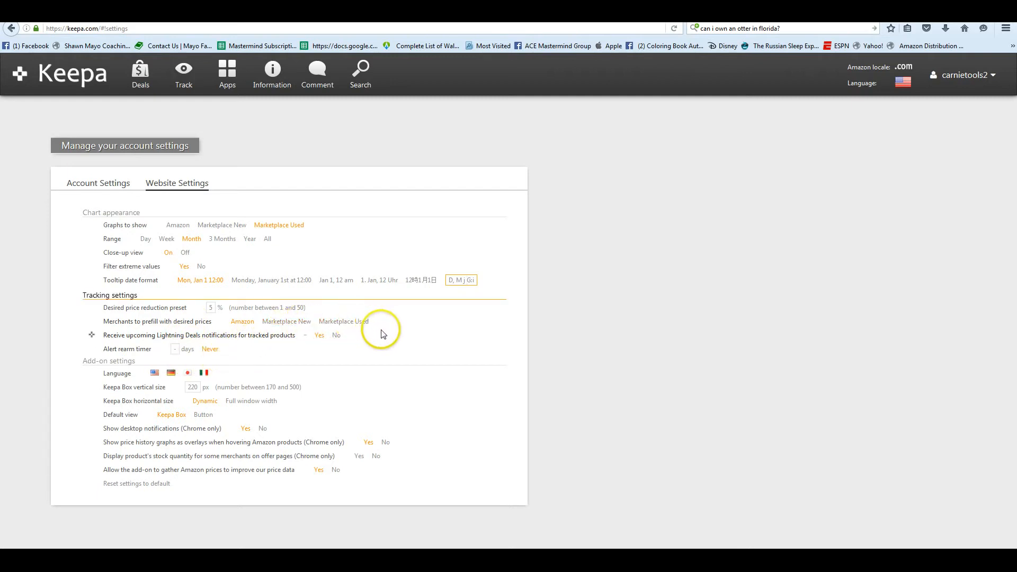
pyautogui.moveTo(118, 344)
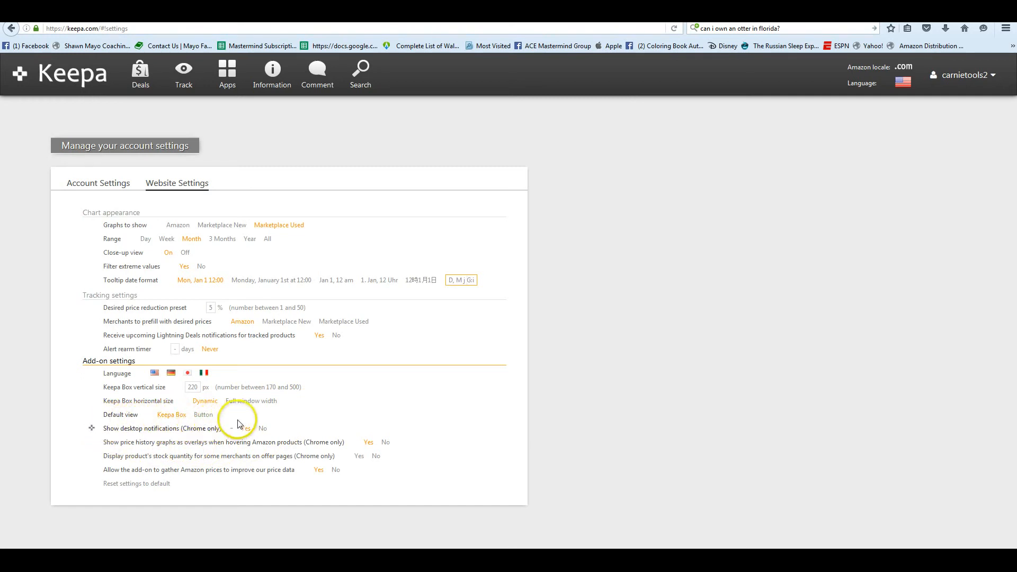
pyautogui.moveTo(120, 433)
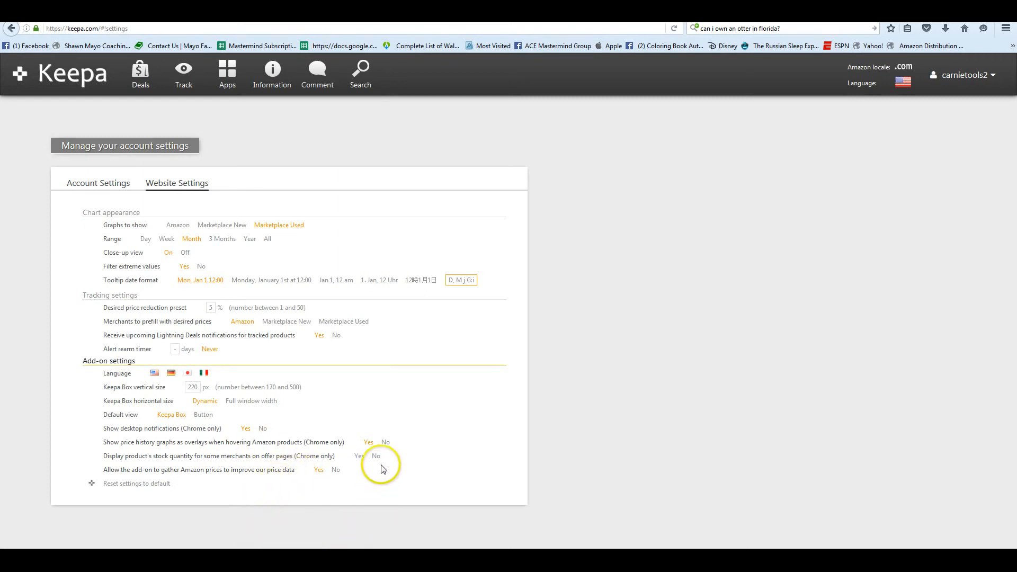
pyautogui.click(358, 456)
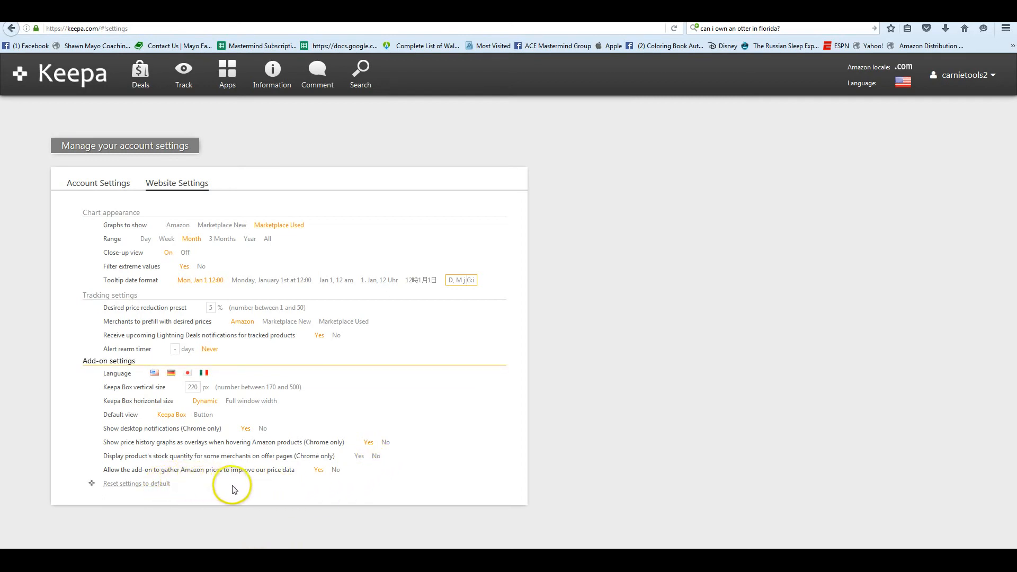
pyautogui.moveTo(245, 488)
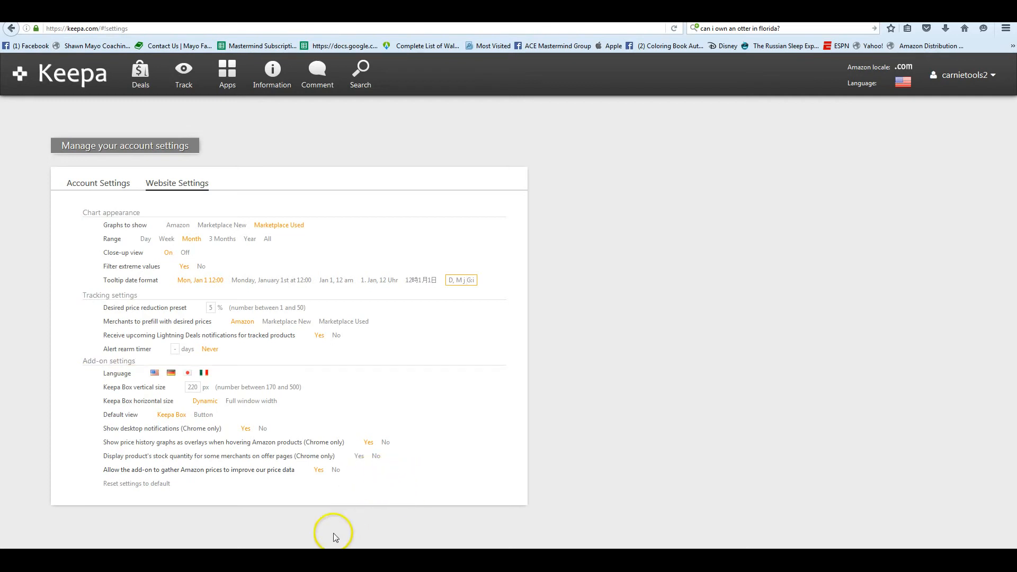
pyautogui.moveTo(551, 395)
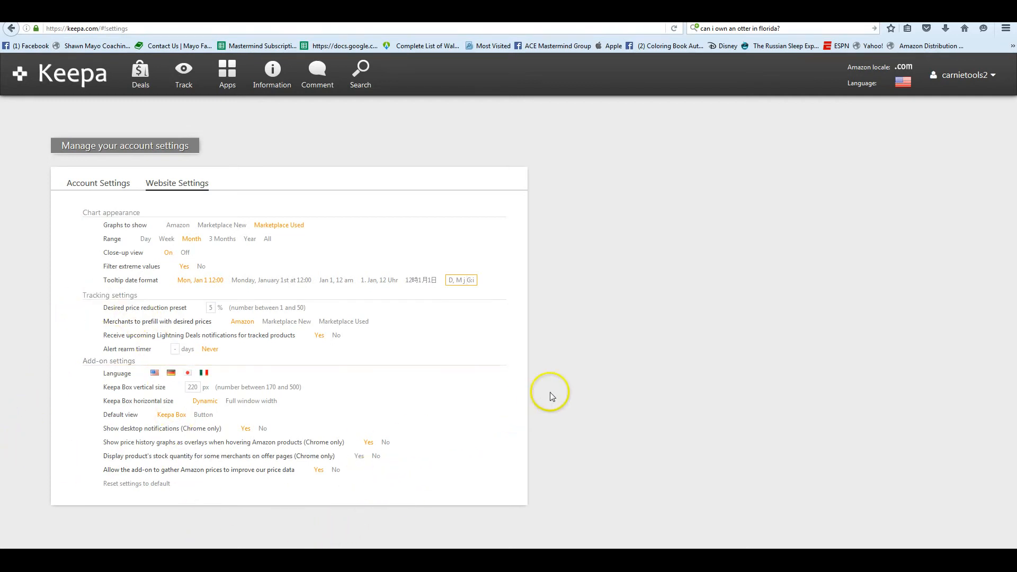
pyautogui.moveTo(236, 496)
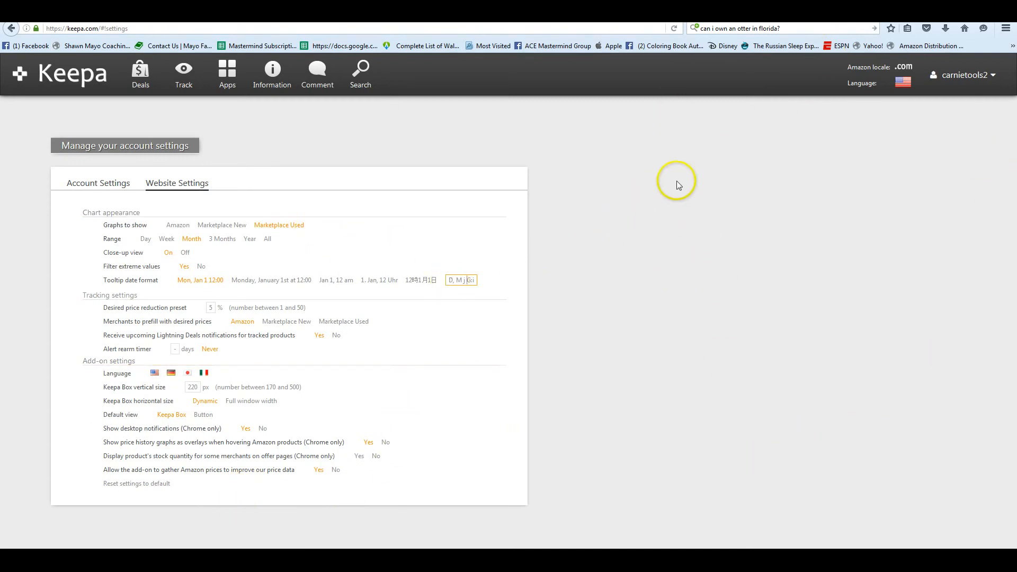
# Enter ASIN B00NHQFA1I in the top-bar product search box
pyautogui.click(360, 73)
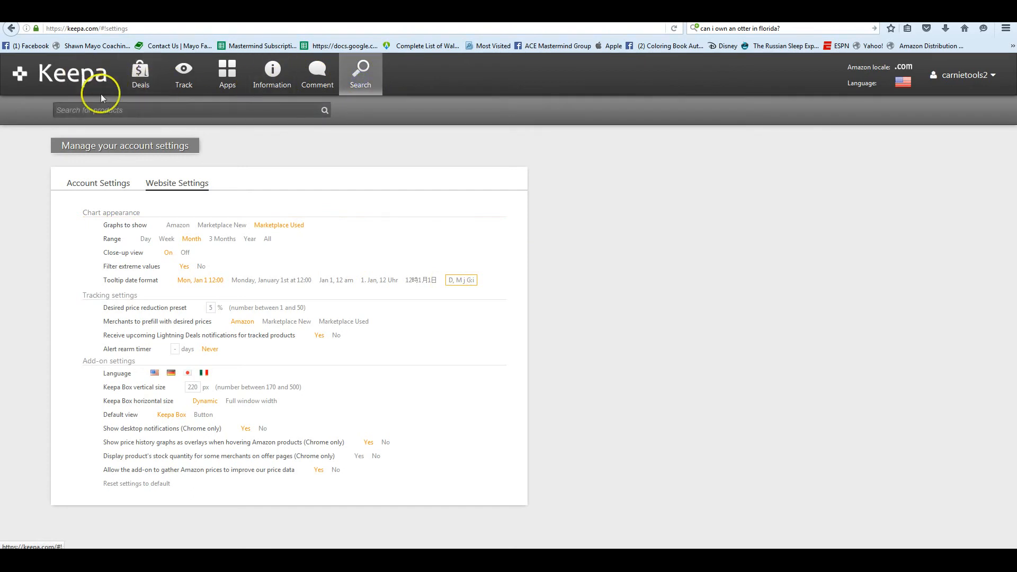
pyautogui.write('B00NHQFA1I')
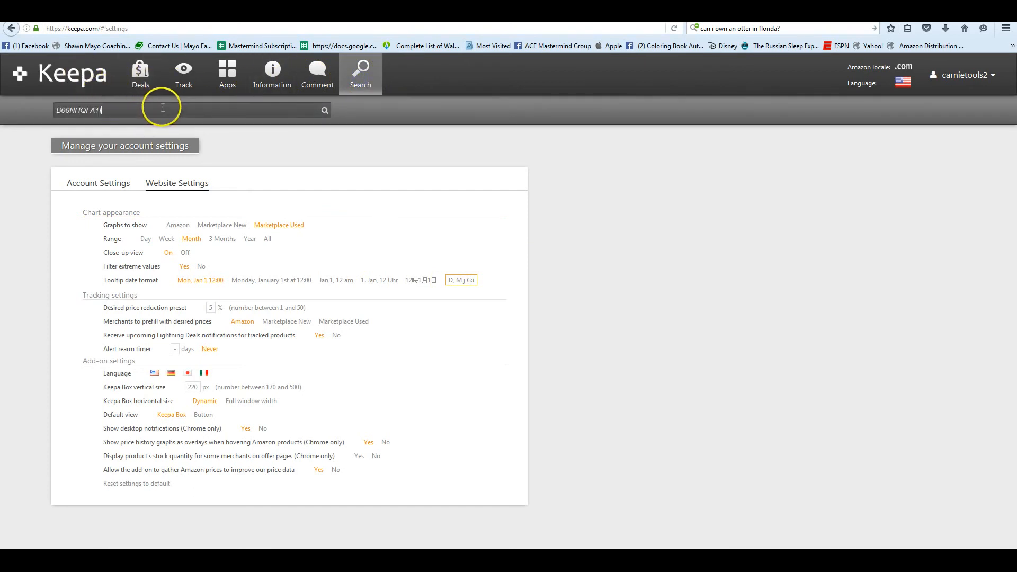